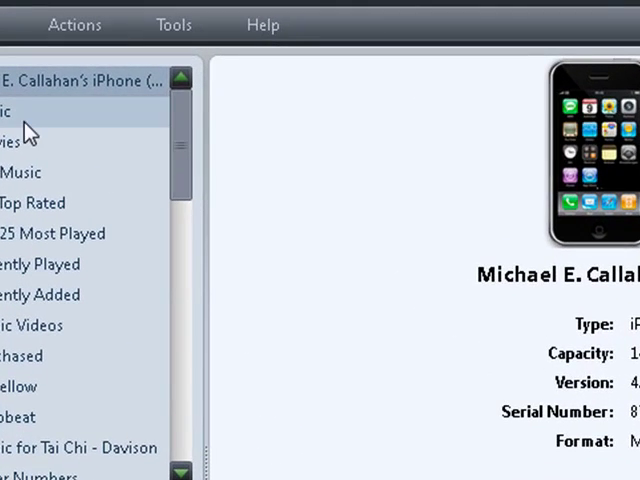
Show the iPhone's music list and mark #9 Dream for export
left_click(4, 112)
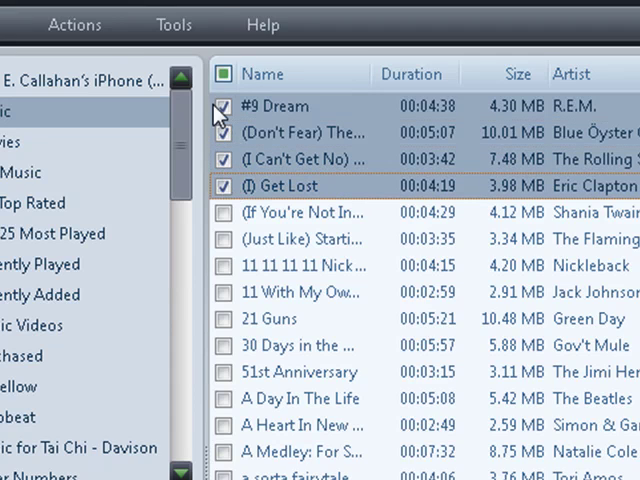
left_click(76, 24)
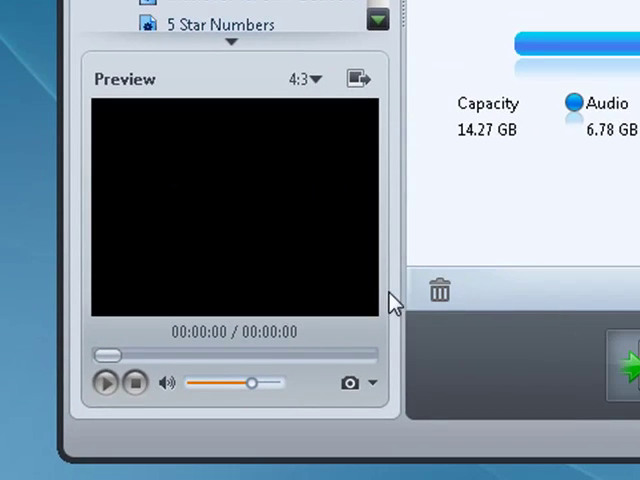
mouse_move(390, 304)
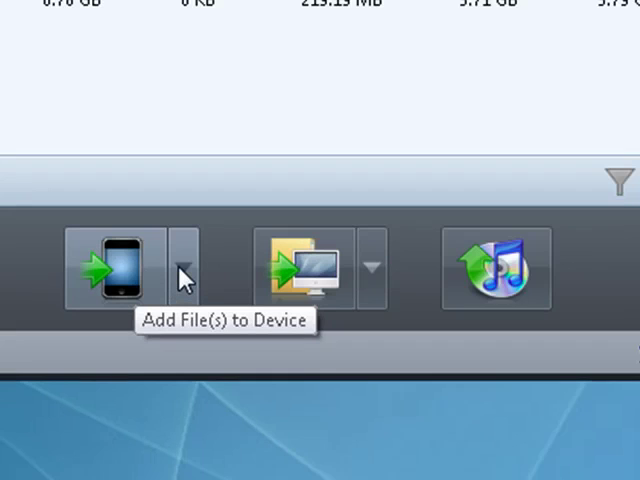
mouse_move(380, 270)
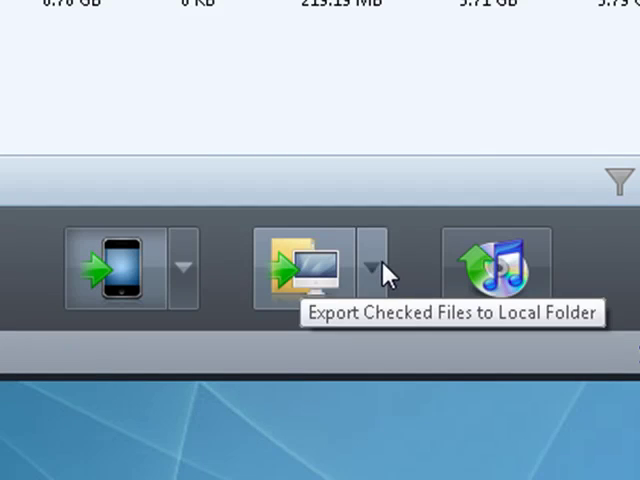
mouse_move(510, 262)
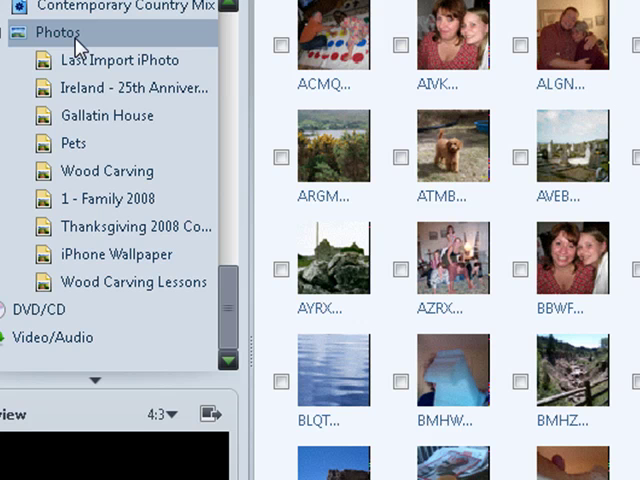
Browse the Last Import iPhoto album, then return to the whole photo library
left_click(120, 60)
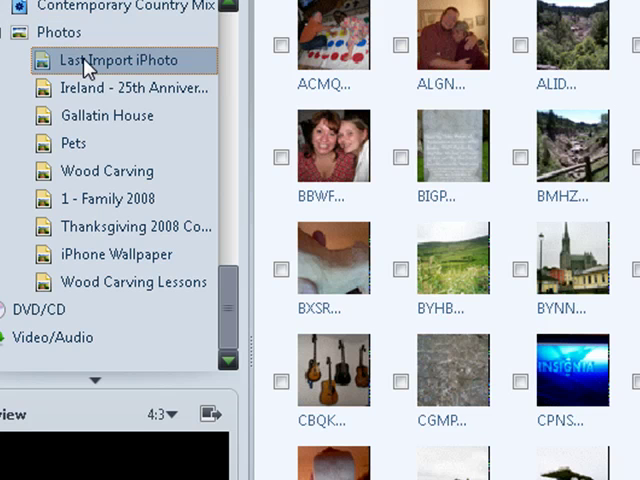
left_click(46, 32)
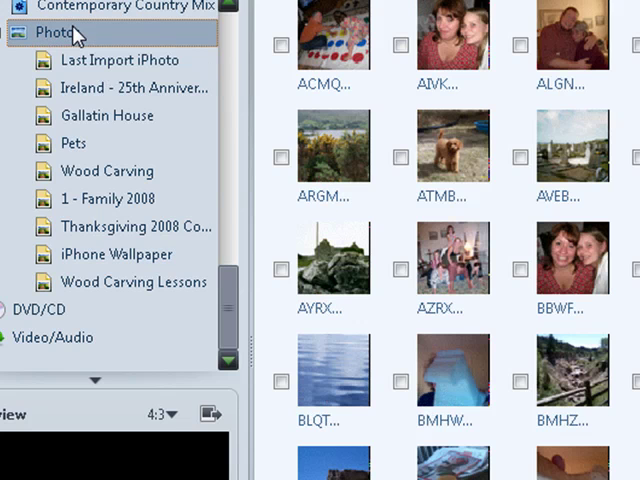
right_click(44, 32)
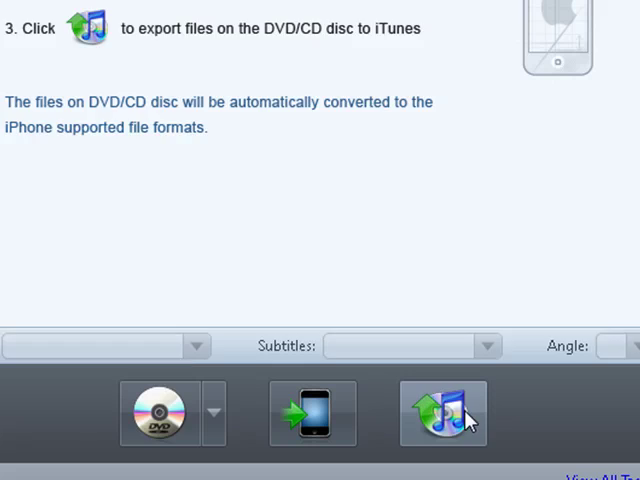
Switch to Video/Audio and choose a target device profile for conversion
left_click(444, 412)
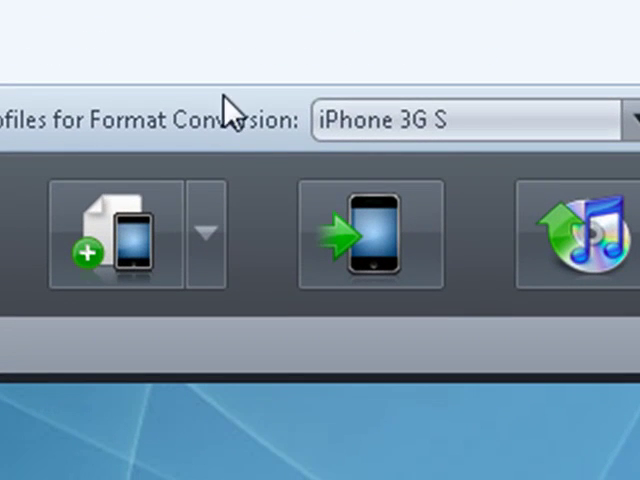
mouse_move(228, 110)
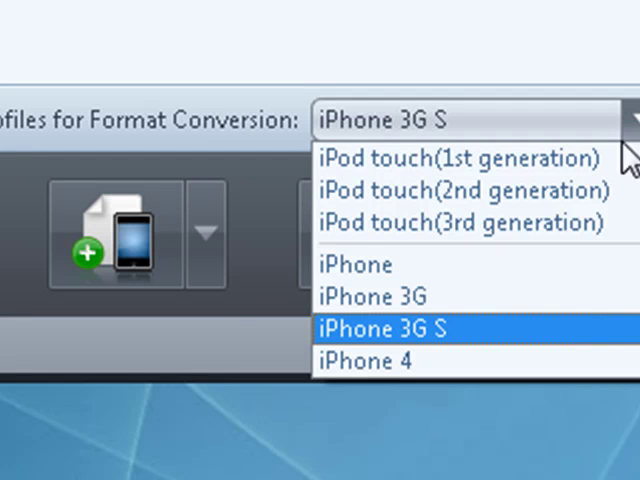
left_click(400, 328)
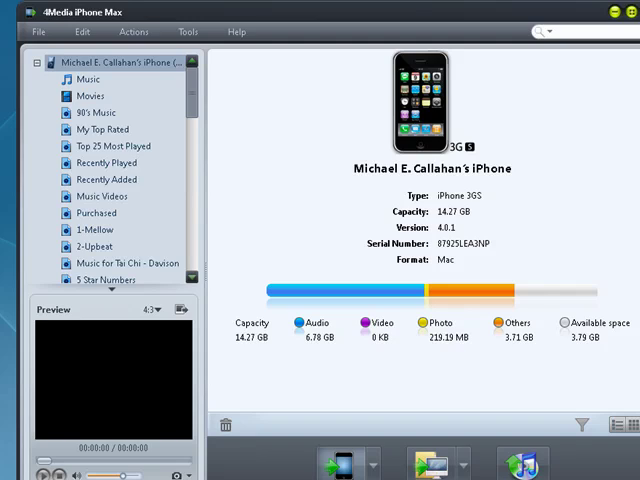
mouse_move(352, 20)
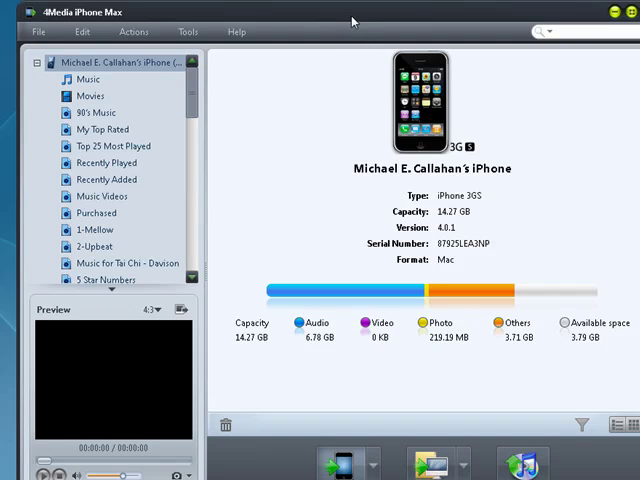
mouse_move(324, 100)
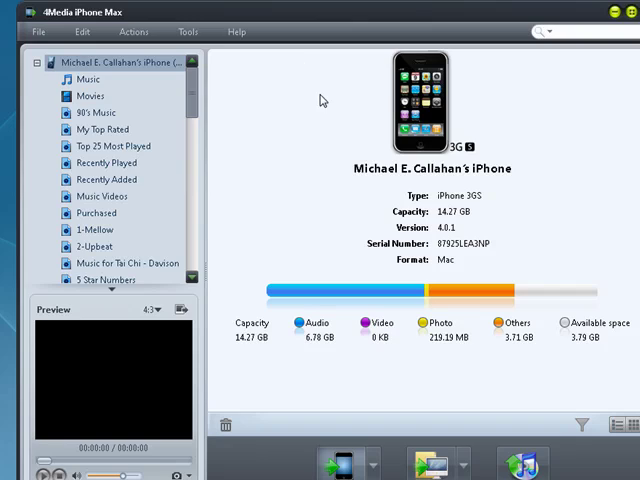
mouse_move(324, 100)
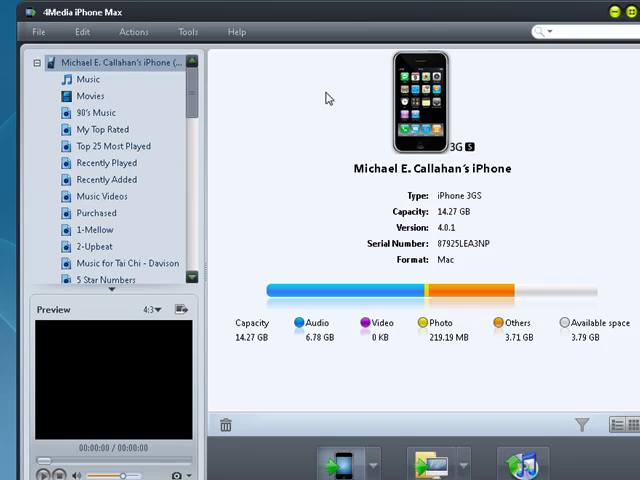